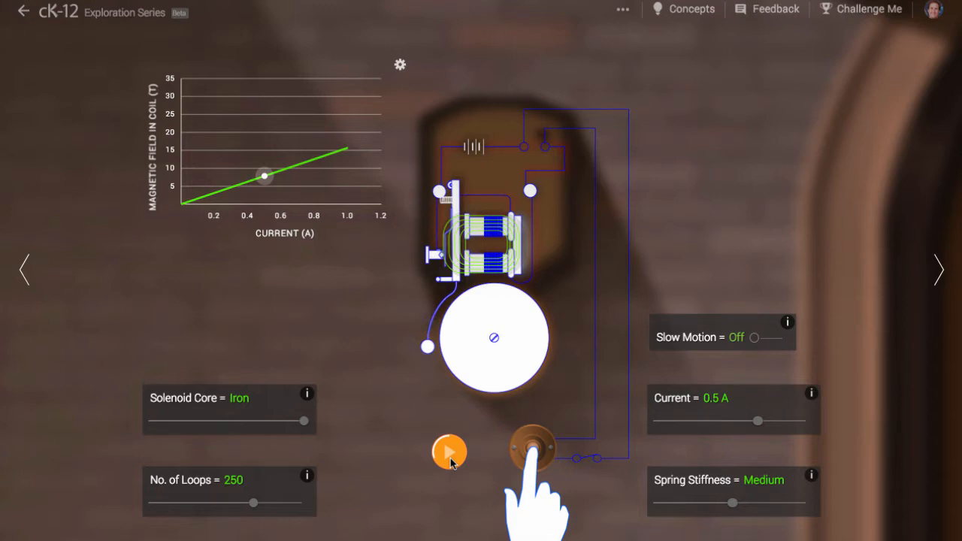
Step: Ring the doorbell push button so the yellow current path animates through the circuit to the coil
{"action": "left_click", "coordinate": [534, 447]}
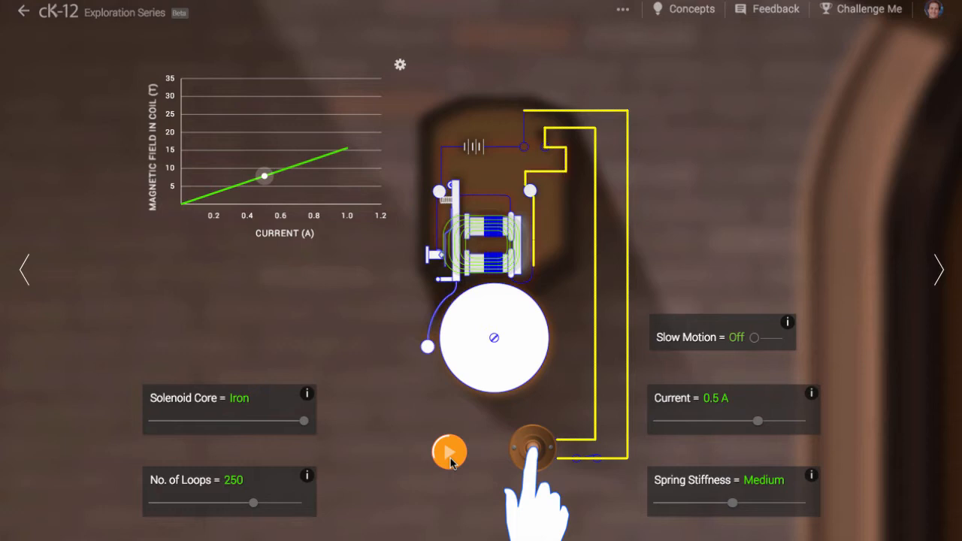
{"action": "left_click", "coordinate": [533, 447]}
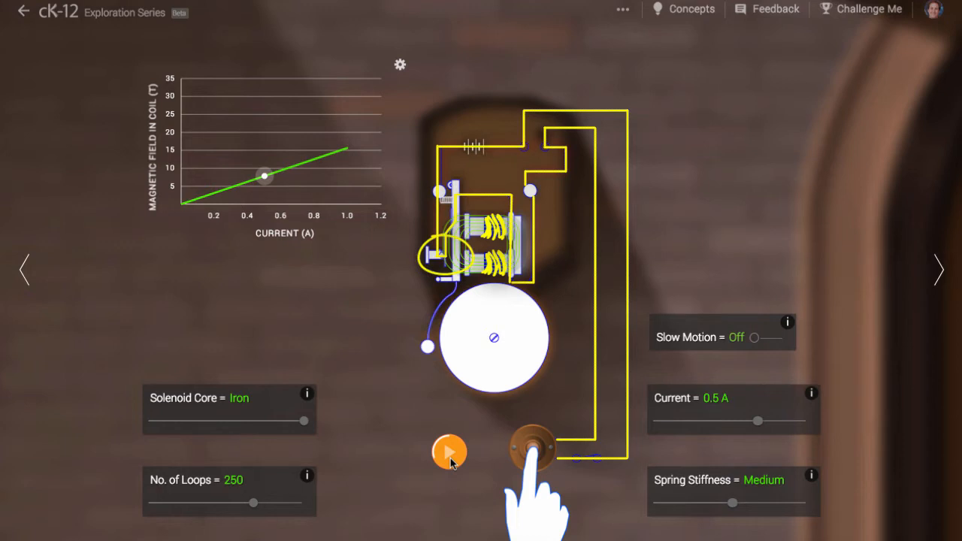
Step: Dismiss the traced current path, returning the circuit to its idle view at 0.5 A, iron core, 250 loops
{"action": "left_click", "coordinate": [534, 448]}
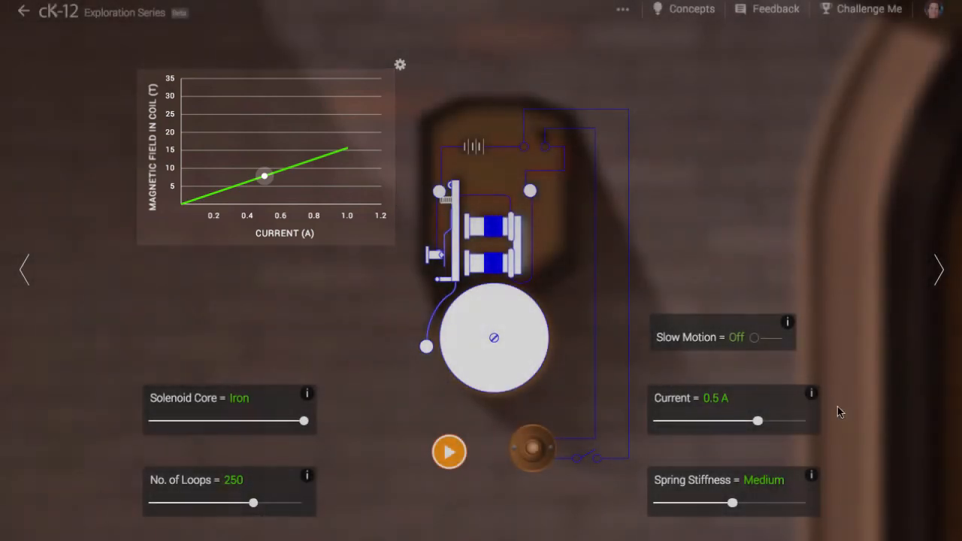
Step: Set current to 1 A and vary the loop count through 500 and 250, ending at iron core with 100 loops
{"action": "left_click_drag", "start_coordinate": [757, 421], "coordinate": [808, 421]}
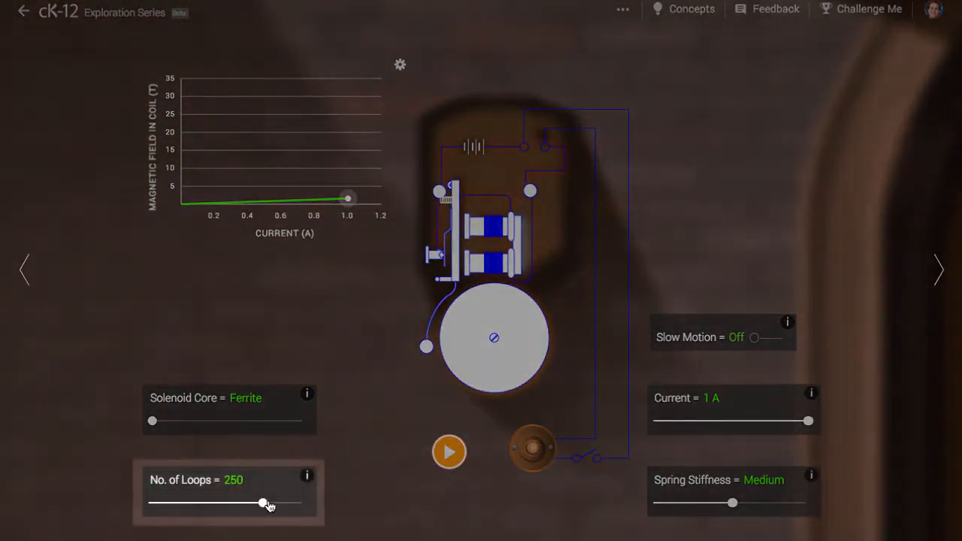
{"action": "left_click_drag", "start_coordinate": [263, 502], "coordinate": [302, 502]}
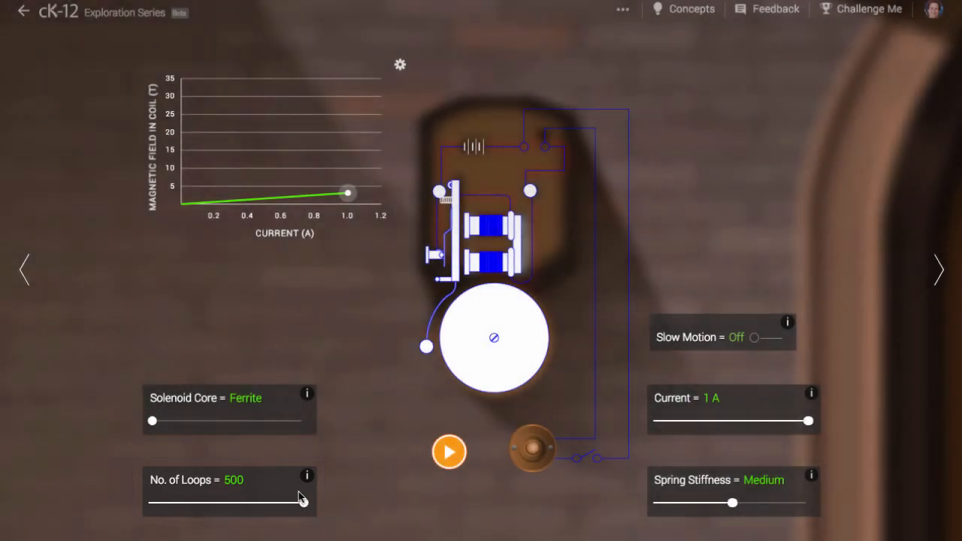
{"action": "left_click_drag", "start_coordinate": [152, 421], "coordinate": [303, 421]}
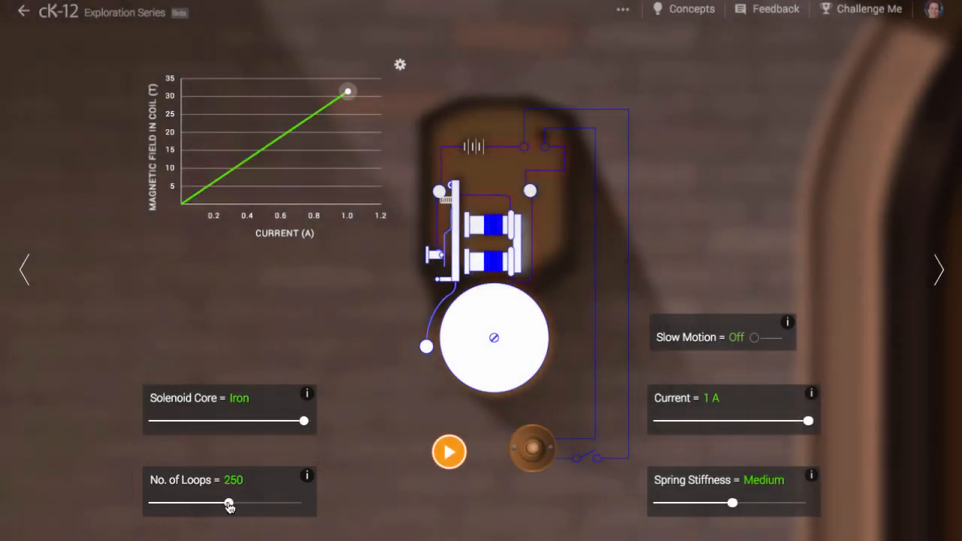
{"action": "left_click_drag", "start_coordinate": [228, 504], "coordinate": [218, 503]}
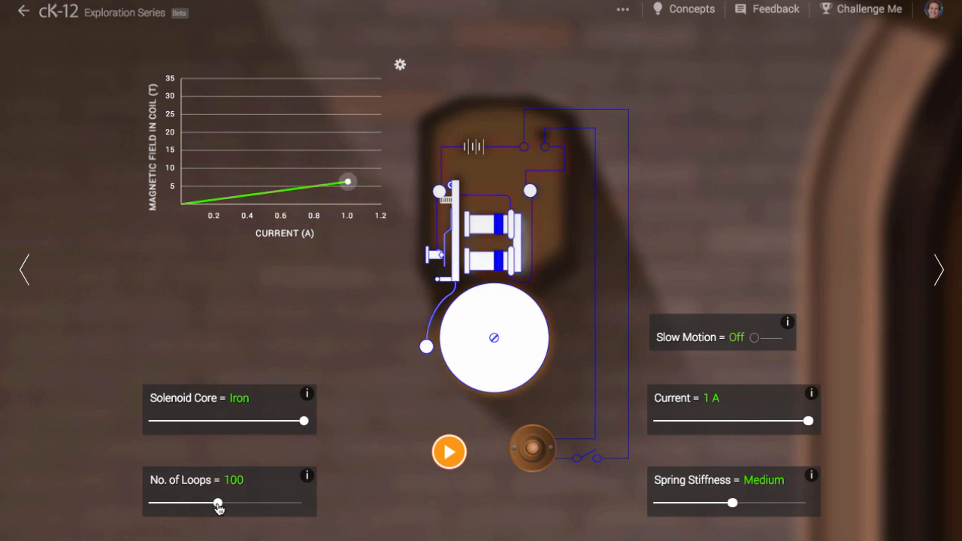